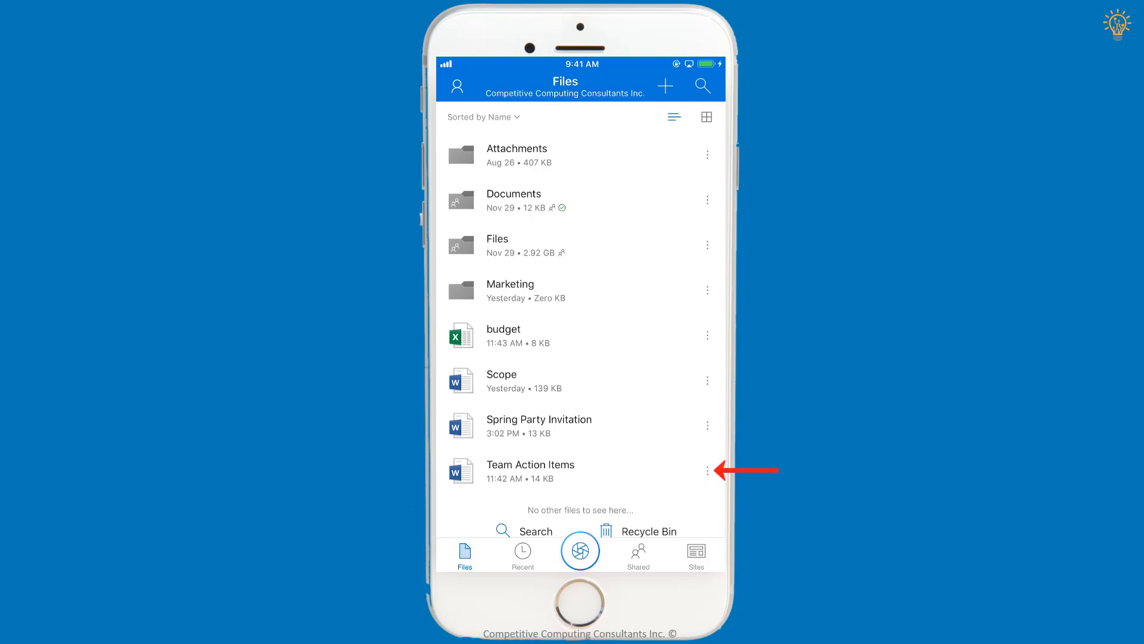
# Open the More options for Team Action Items to bring up its Send Link sheet
pyautogui.click(706, 470)
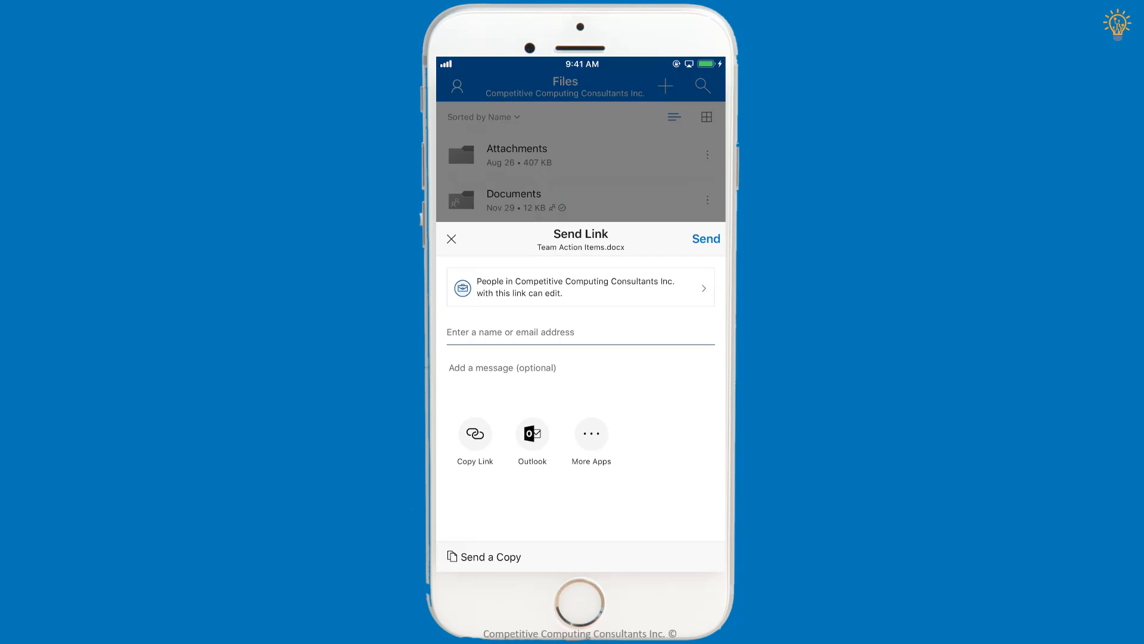
# Restrict the Team Action Items link to Specific people, keeping edit access
pyautogui.click(580, 287)
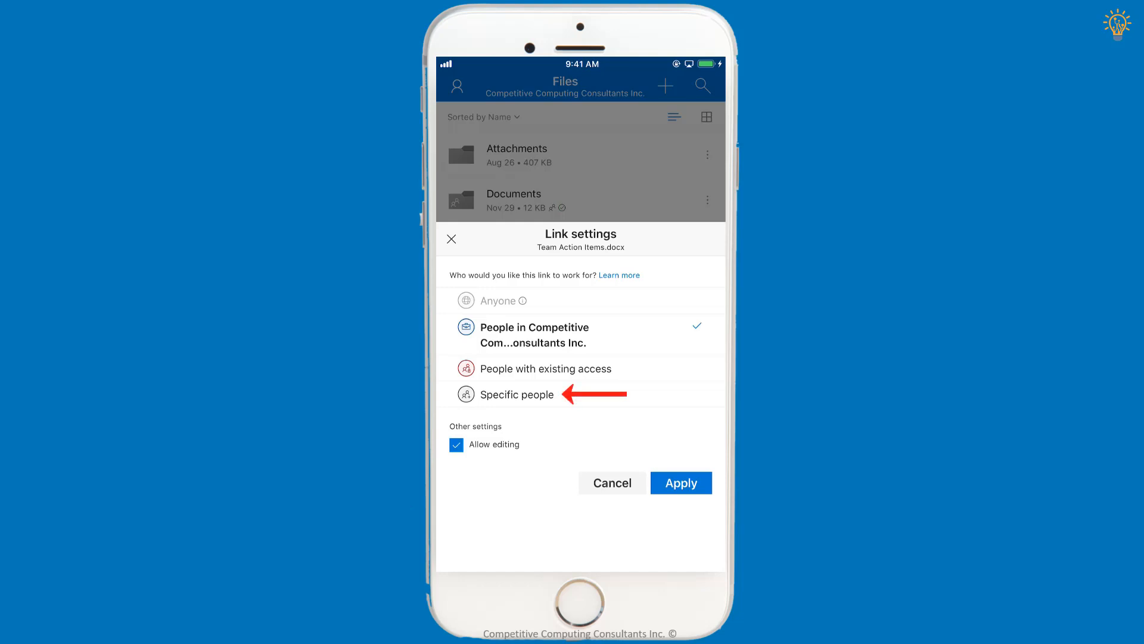
pyautogui.click(510, 394)
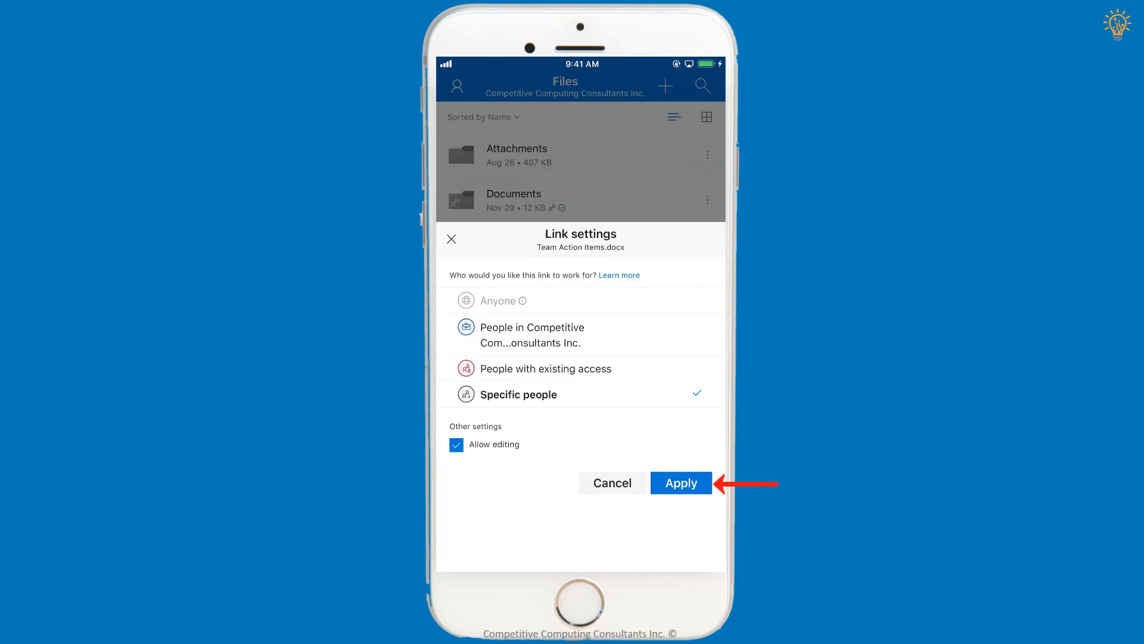
pyautogui.click(680, 482)
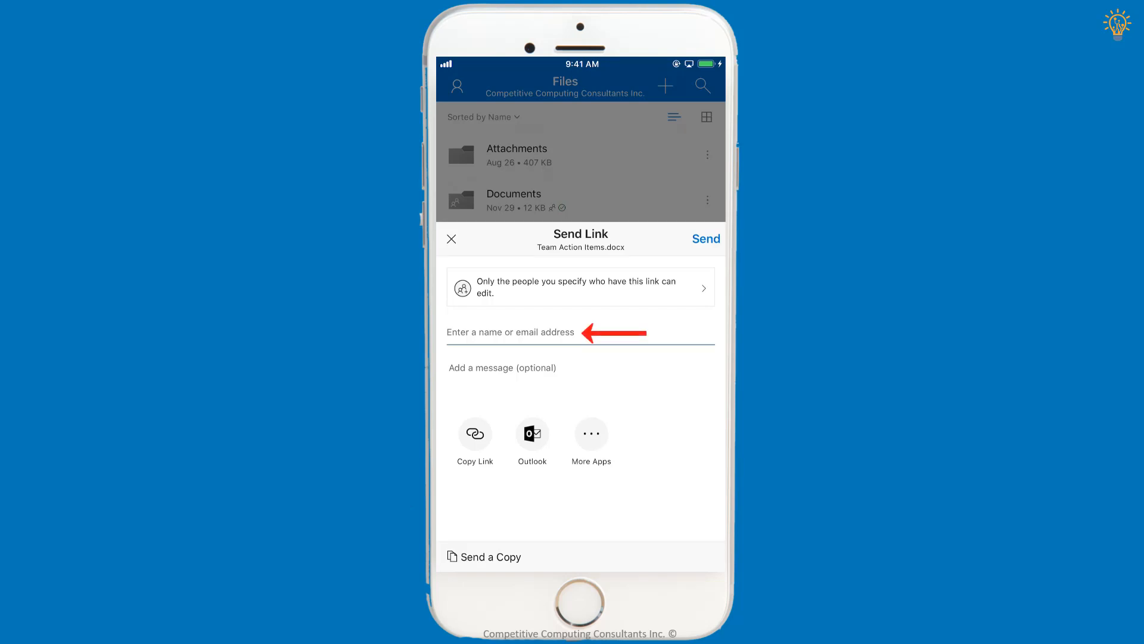
pyautogui.write('a')
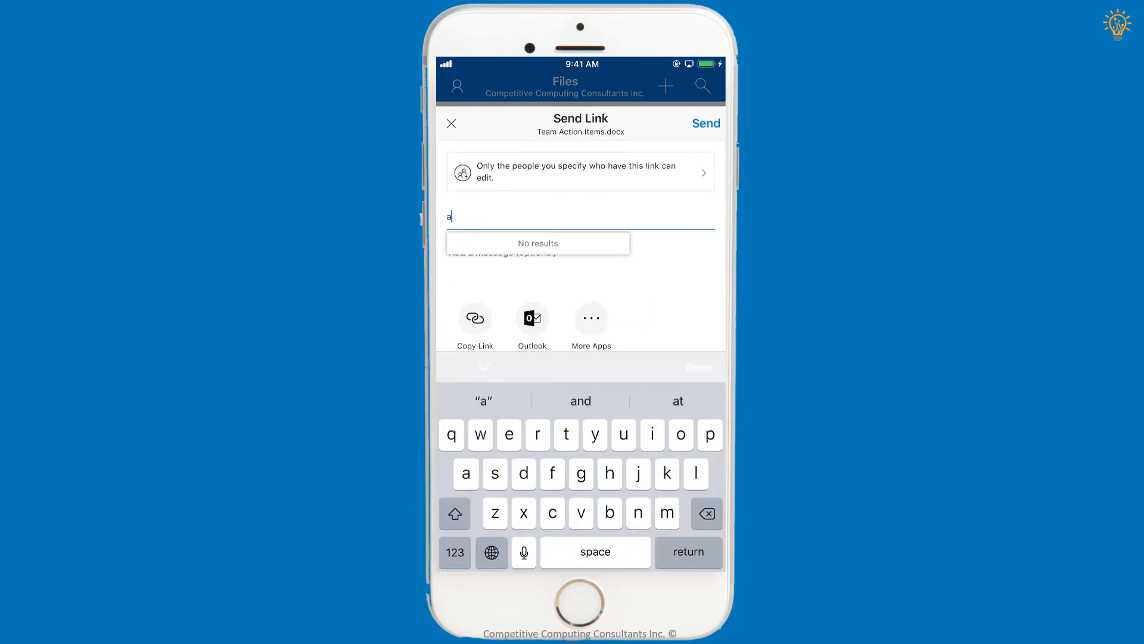
pyautogui.write('Anthony Pantaleo')
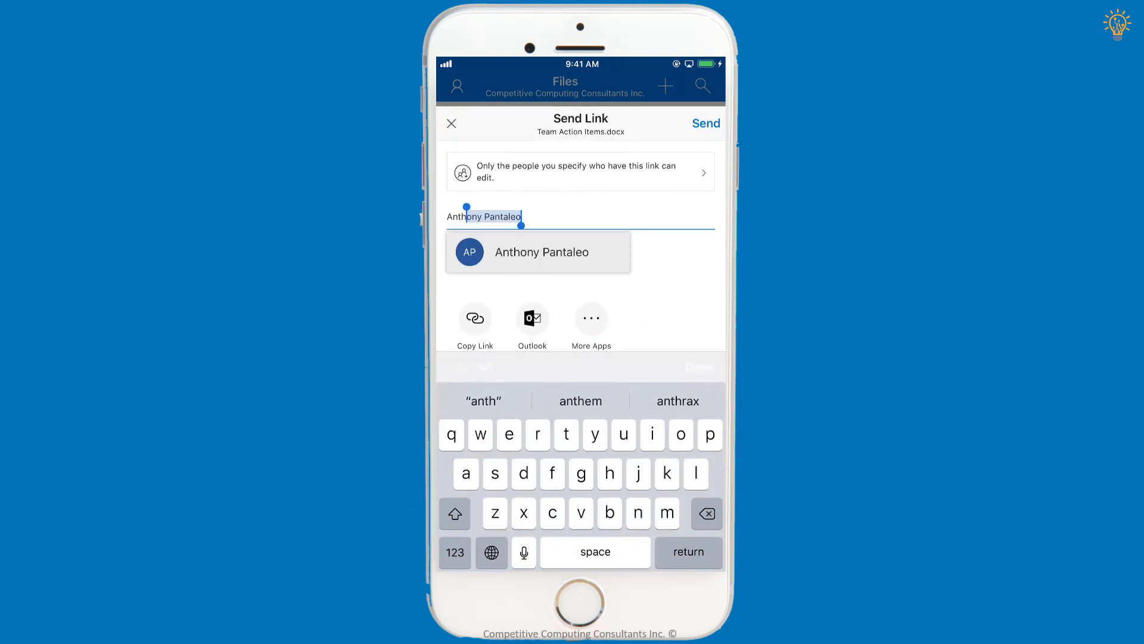
pyautogui.click(542, 251)
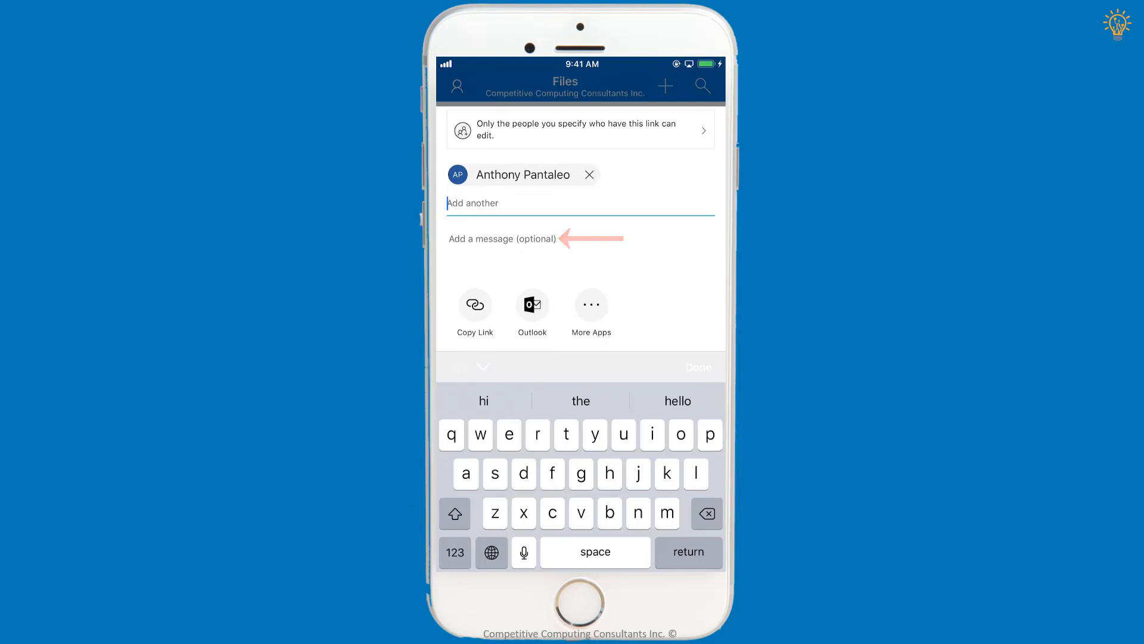
pyautogui.click(474, 304)
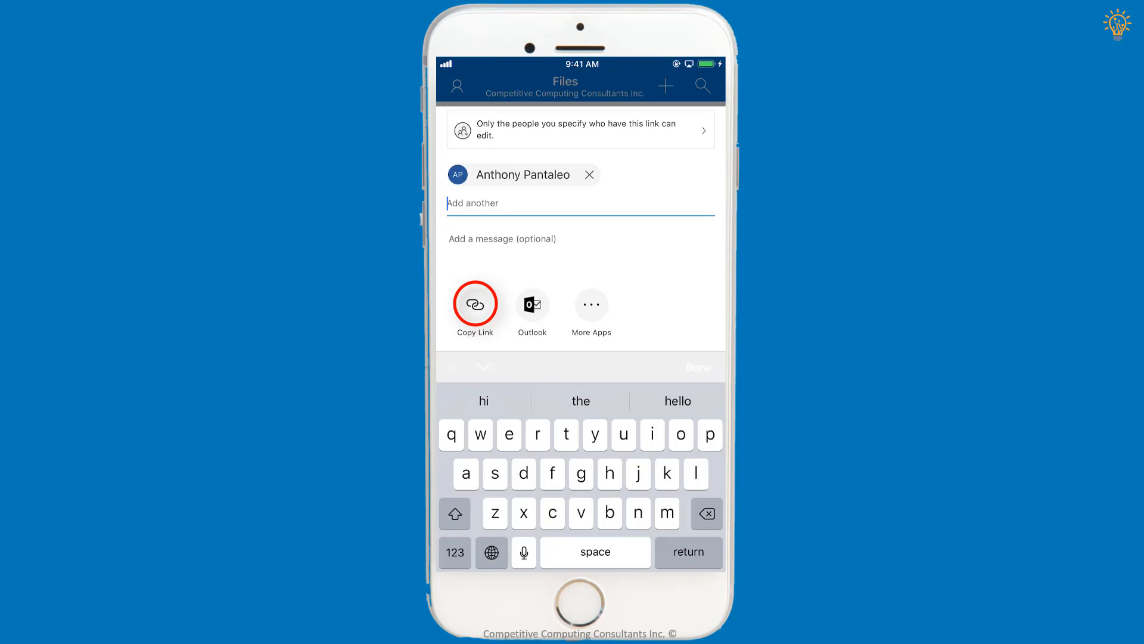
pyautogui.click(532, 303)
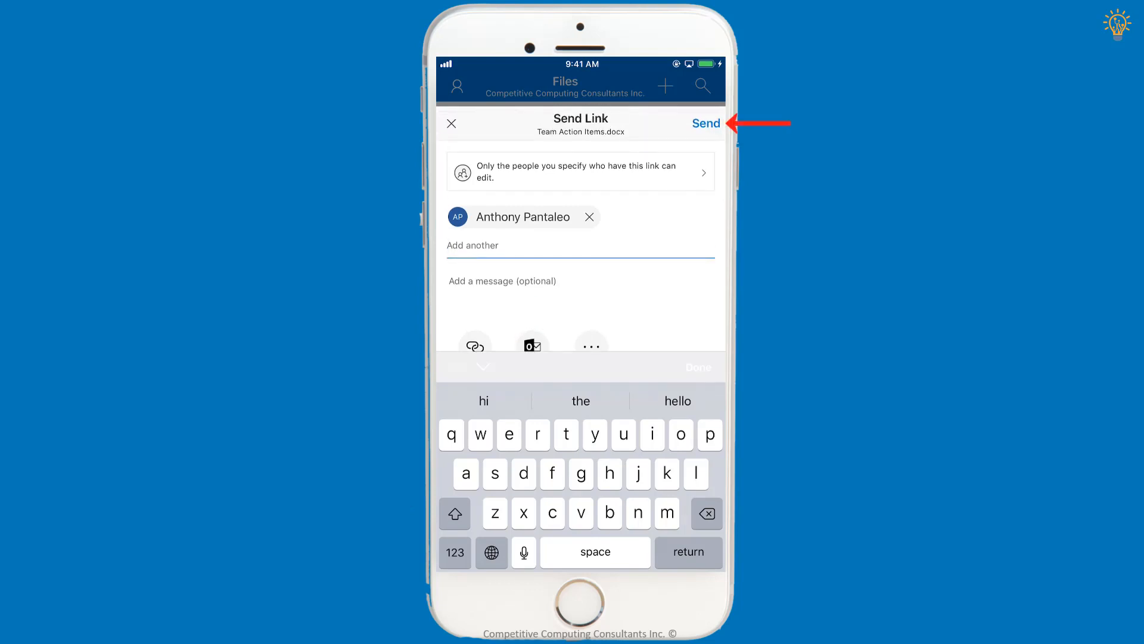
pyautogui.click(705, 123)
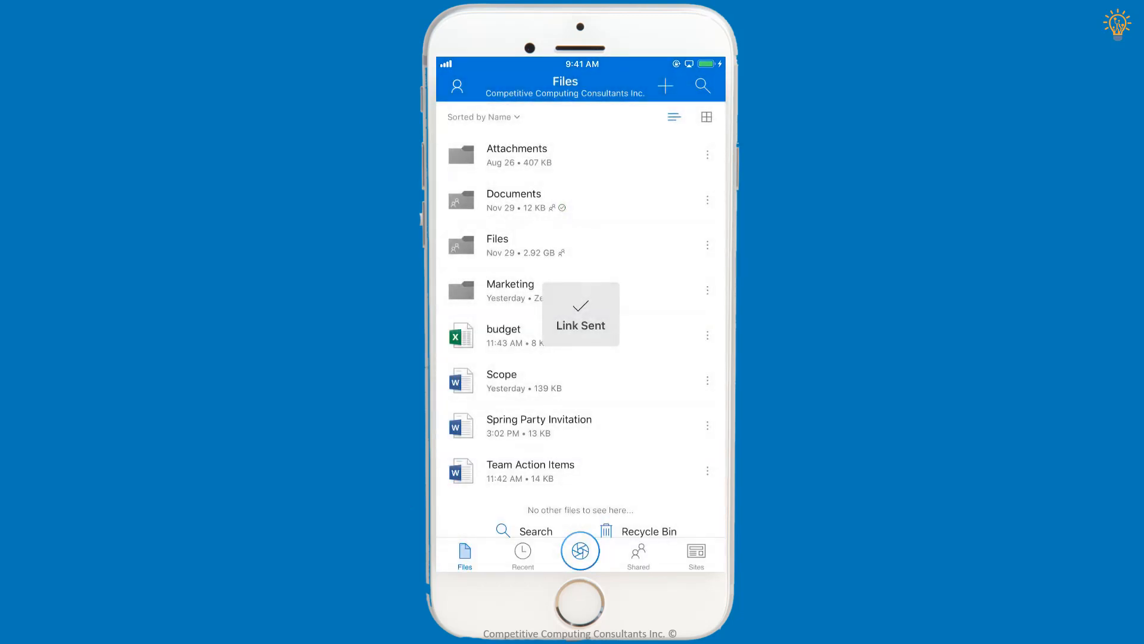